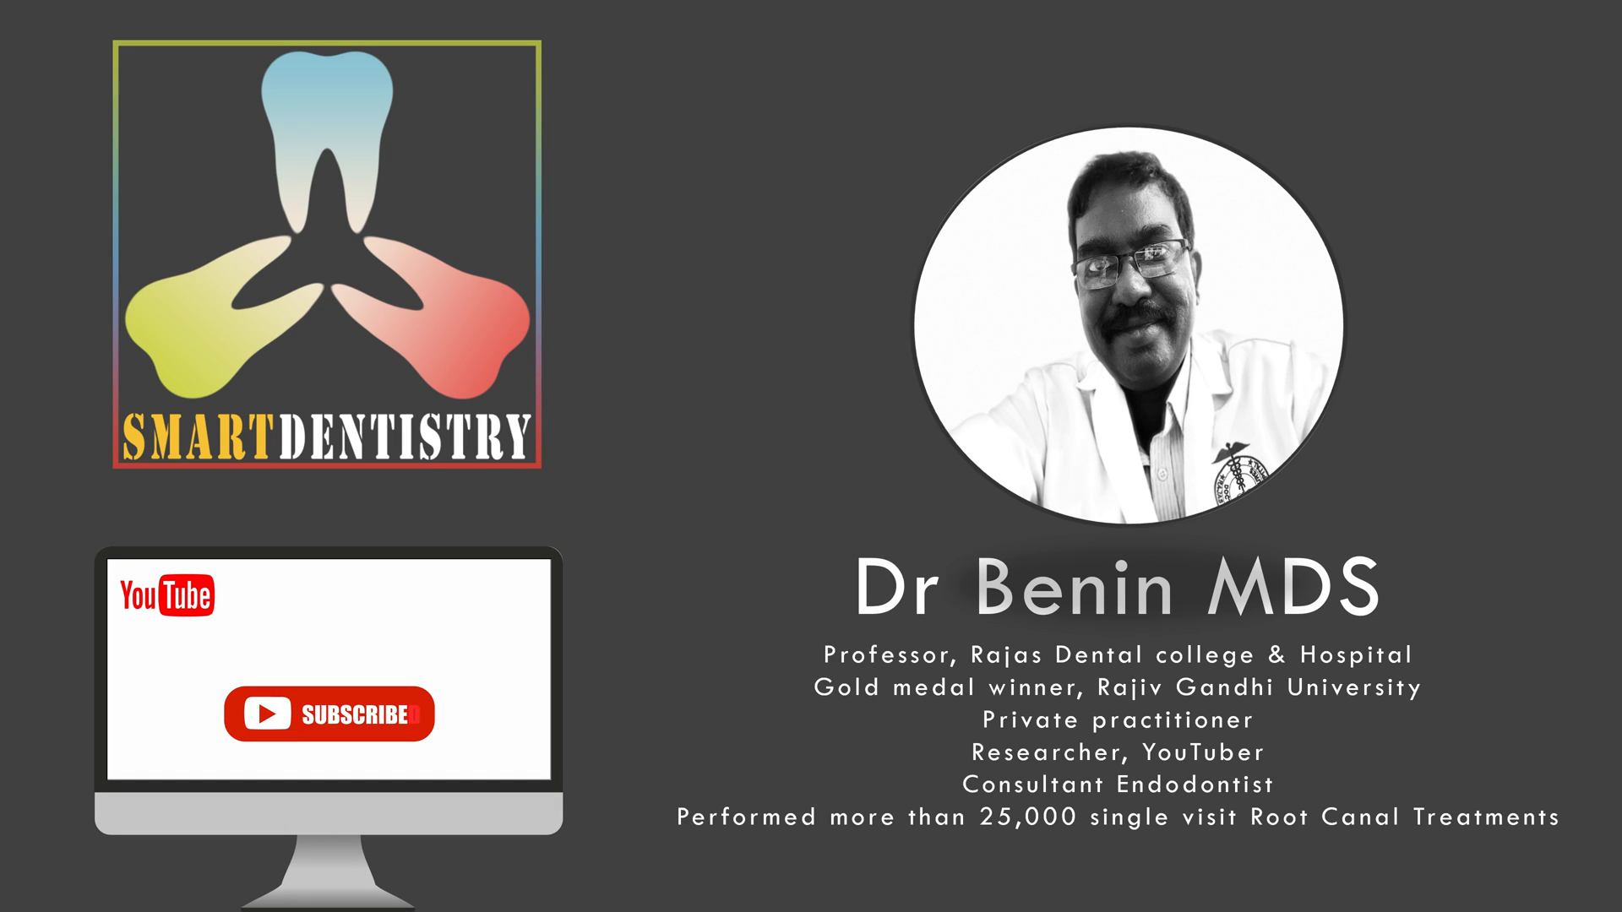
# - Trigger the subscribe animation so the red SUBSCRIBE button turns green SUBSCRIBED
pyautogui.click(326, 713)
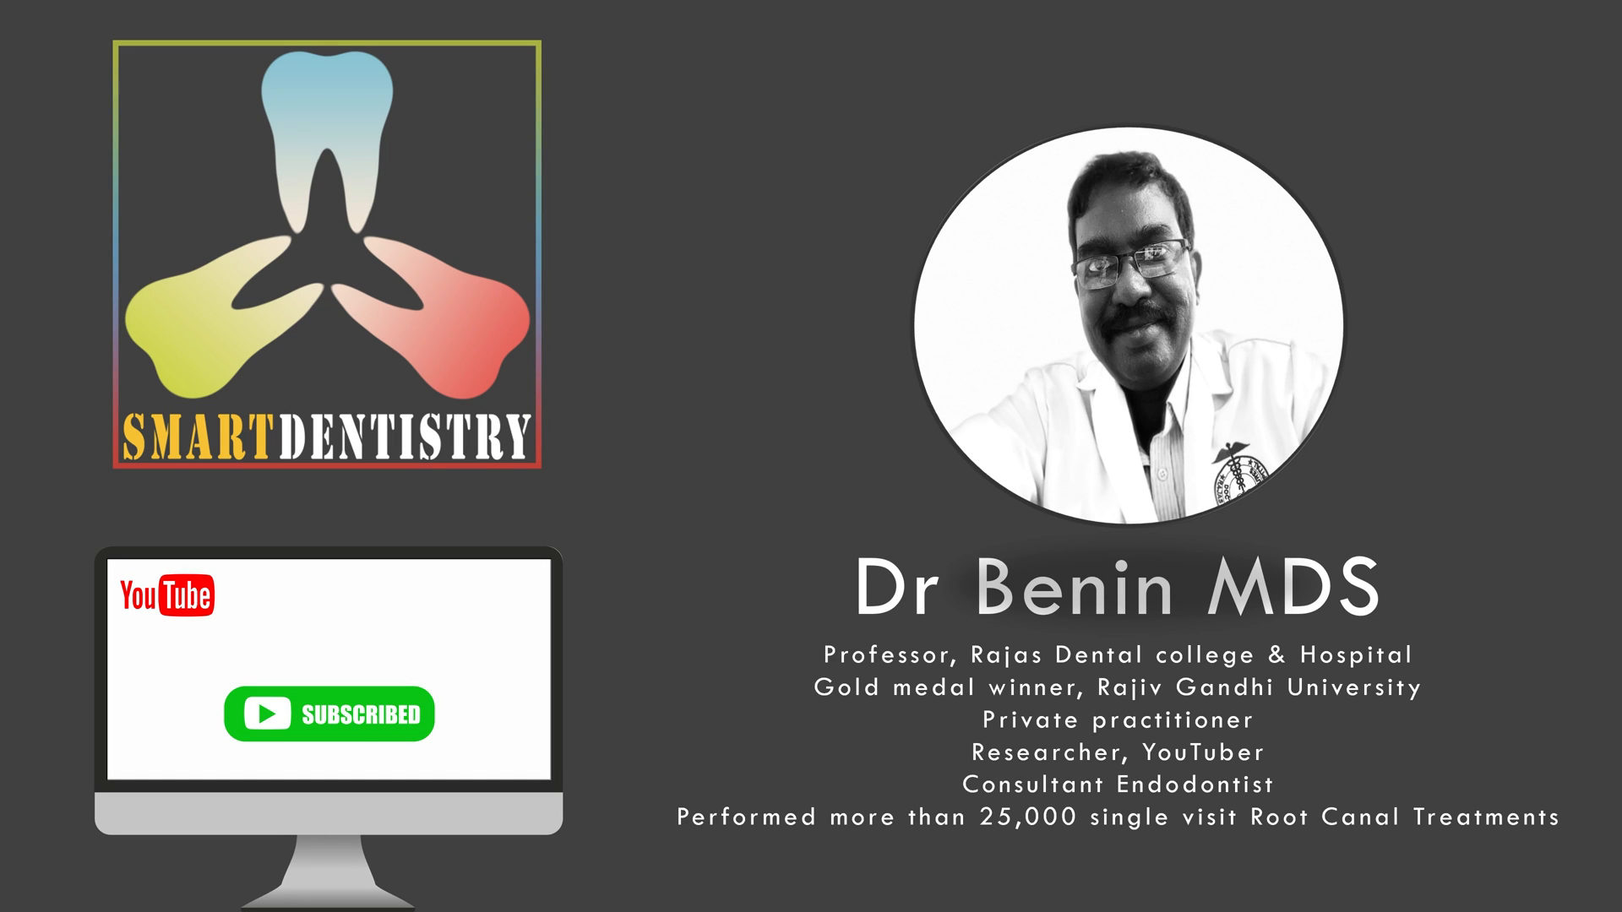